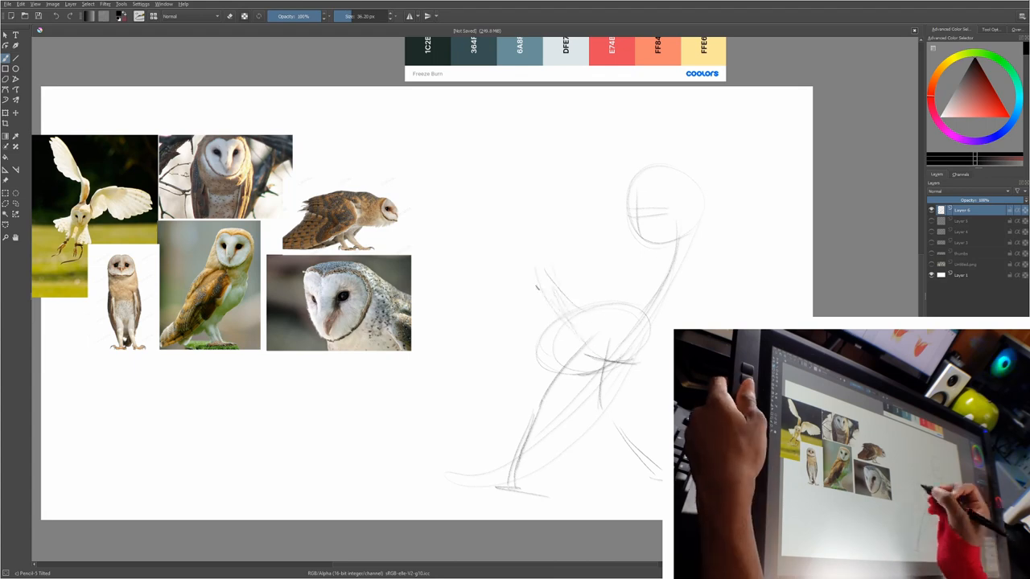
Draw a long pencil stroke on Layer 6 from the owl's shoulder out to the left.
drag(451, 189, 595, 322)
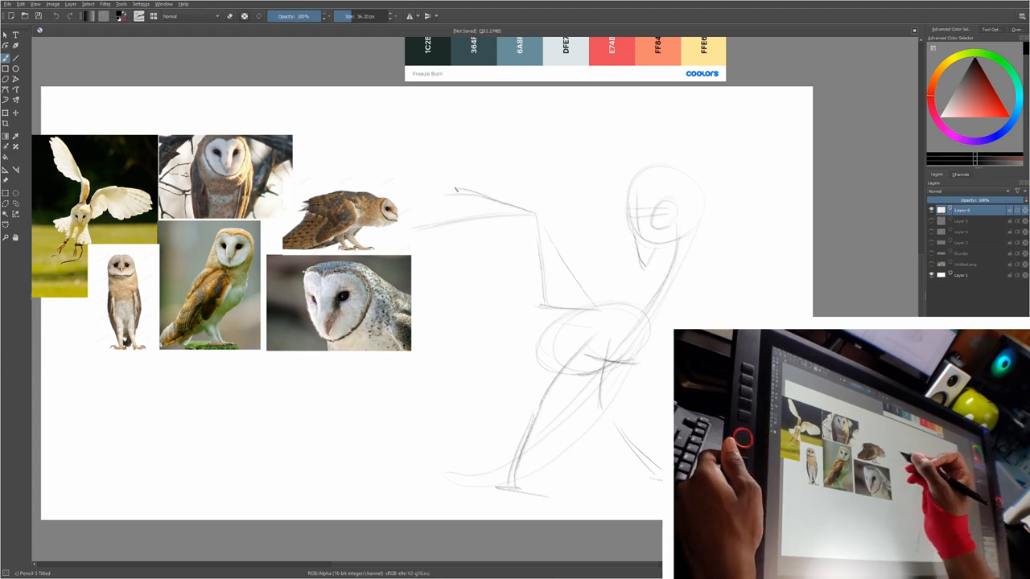